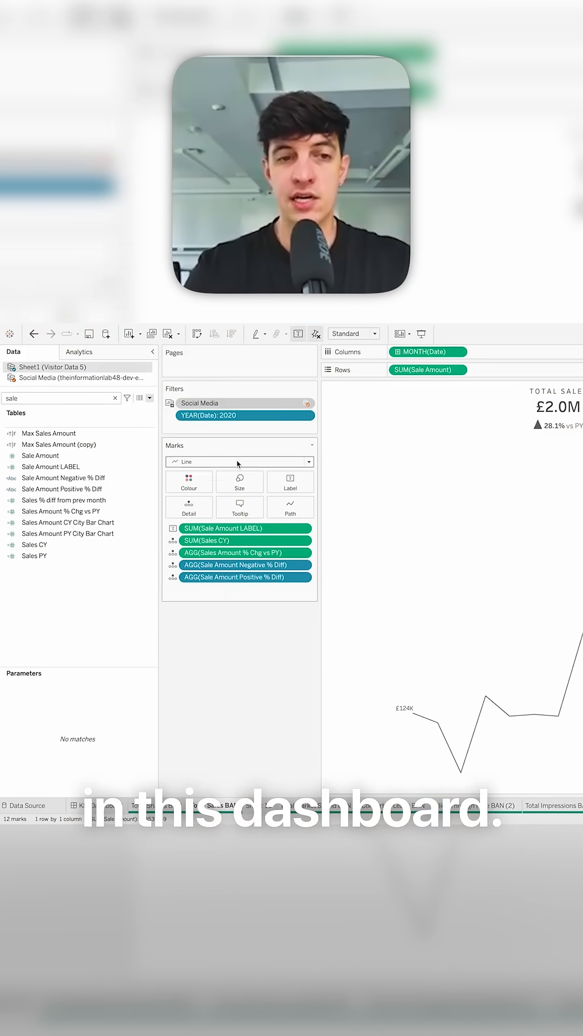
Switch to the KPI Dashboard tab showing the Marketing Overview 2020 metric cards
left_click(205, 805)
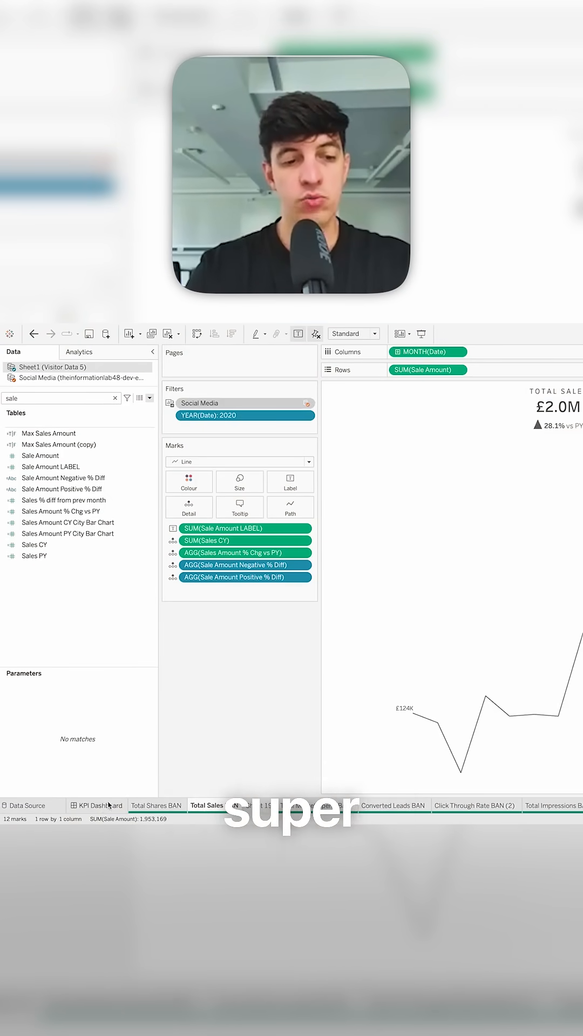
left_click(101, 804)
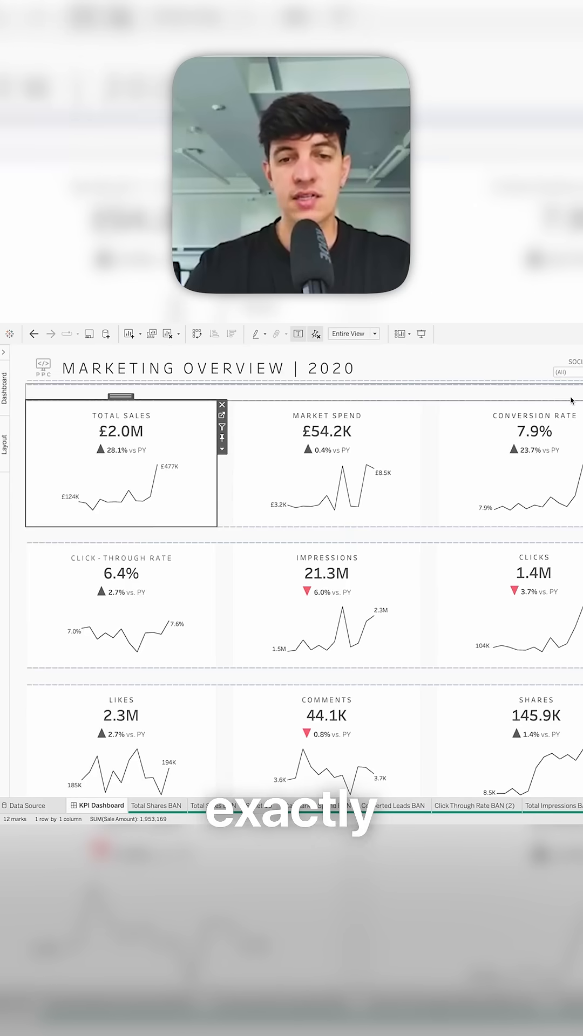
Filter the dashboard to Instagram, reset Social Media to (All), then go to Total Sales BAN
left_click(563, 373)
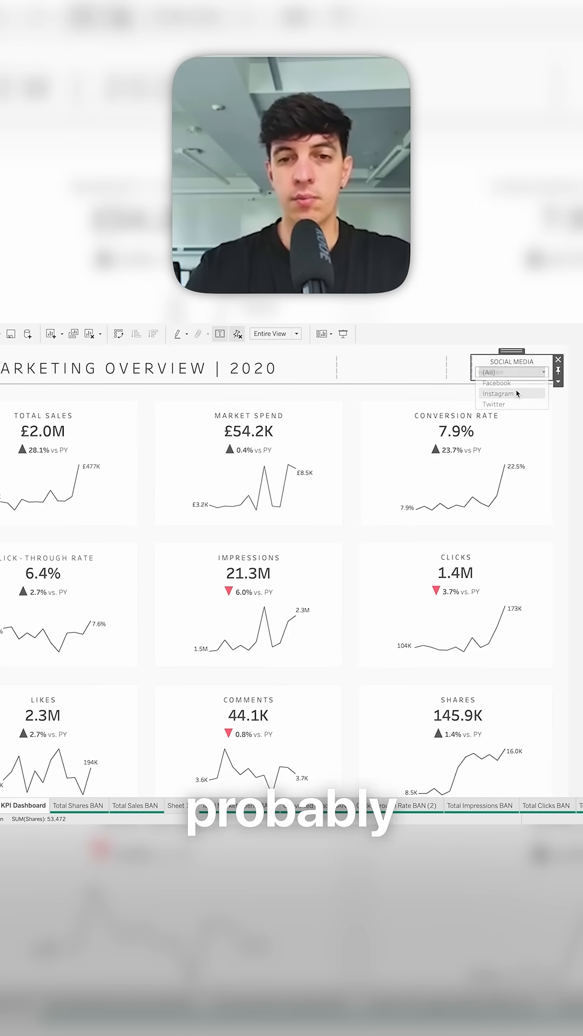
left_click(498, 393)
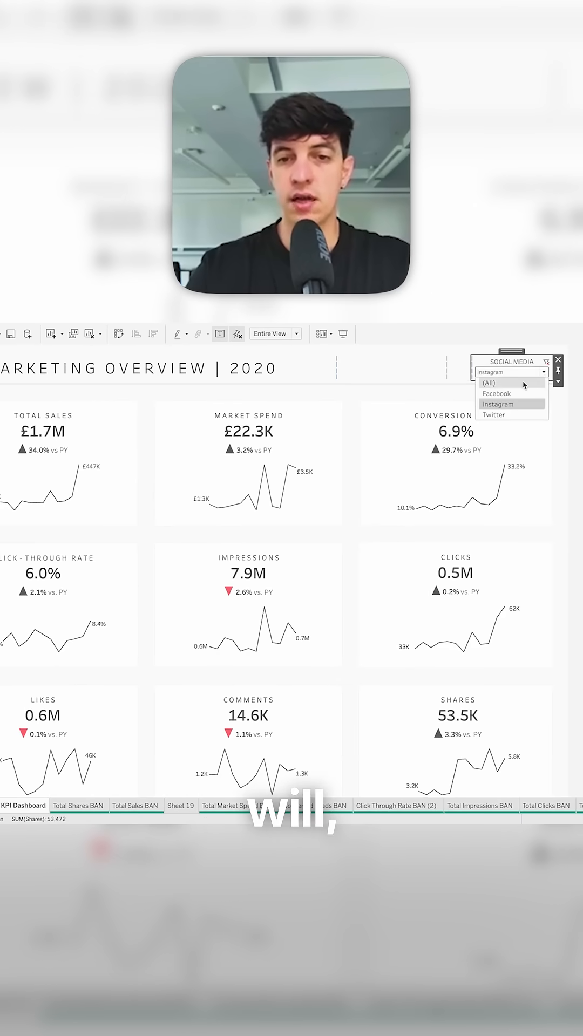
left_click(489, 381)
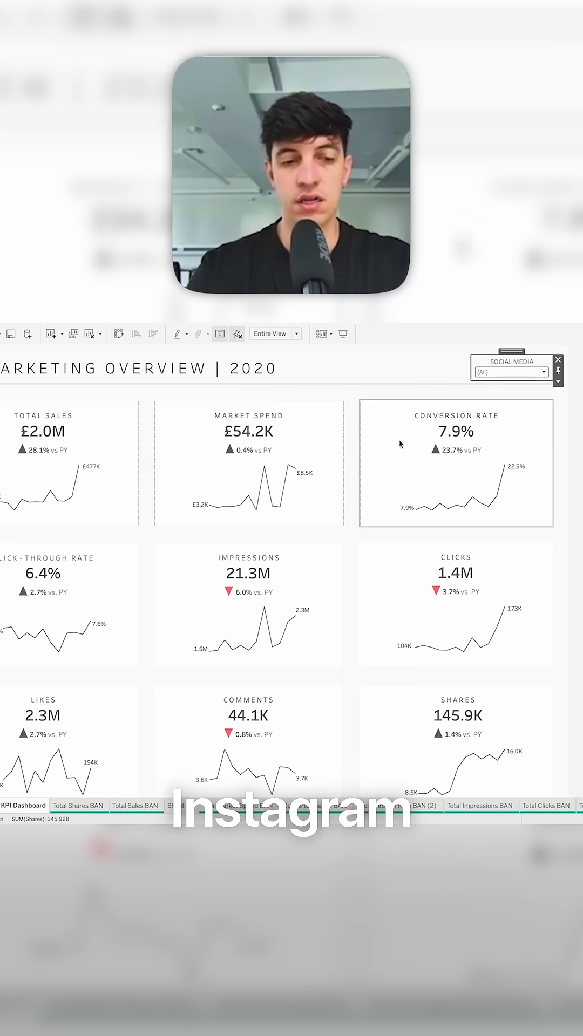
left_click(136, 804)
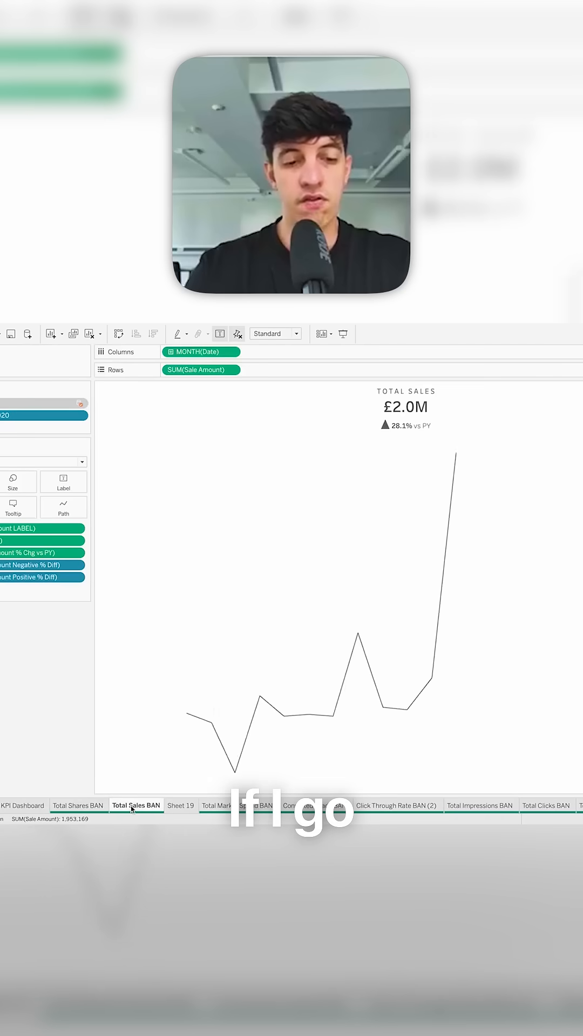
Compare Sheet 19's monthly sales line with Total Sales BAN and settle on Sheet 19
left_click(181, 805)
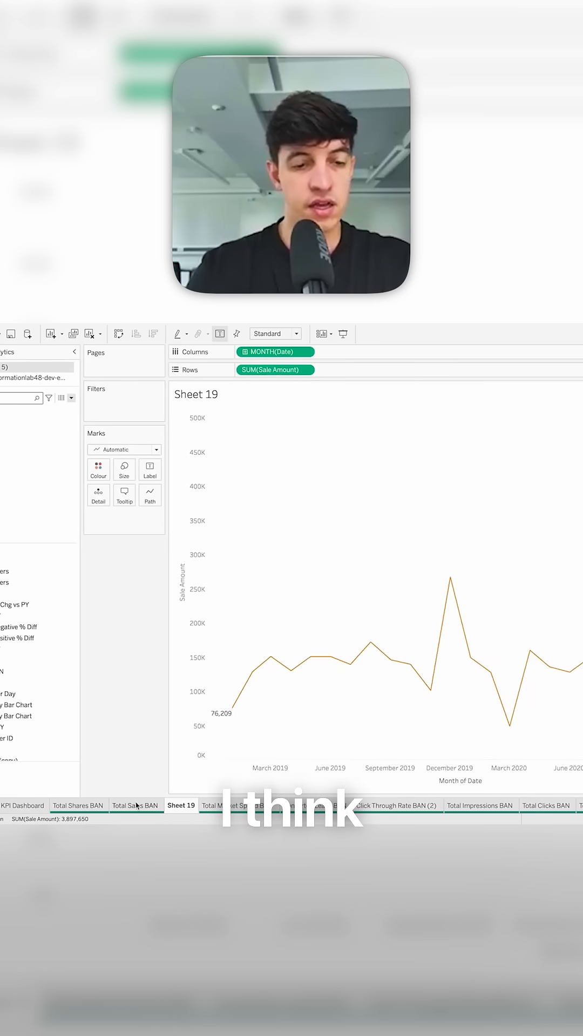
left_click(136, 805)
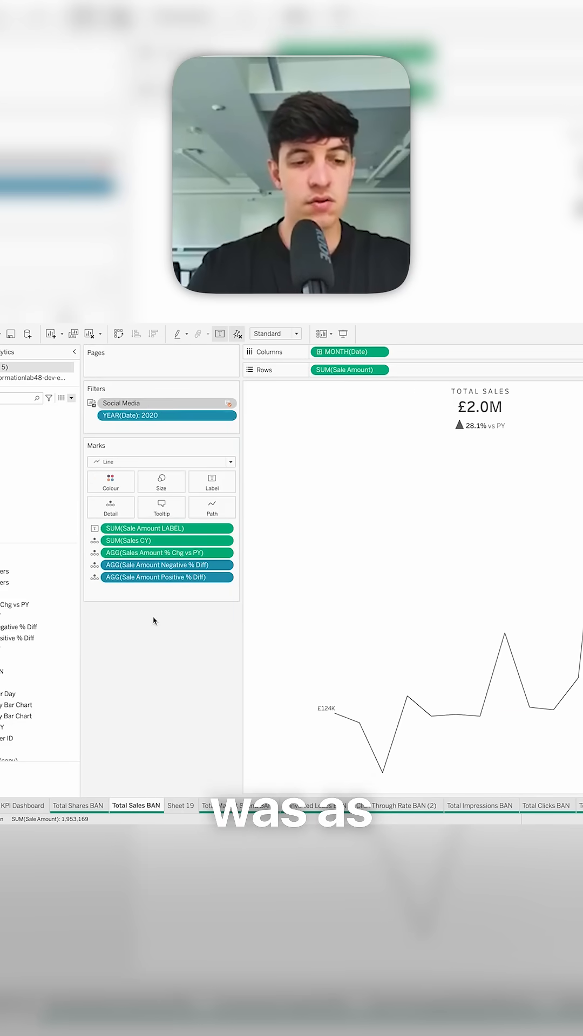
left_click(180, 805)
type("dat")
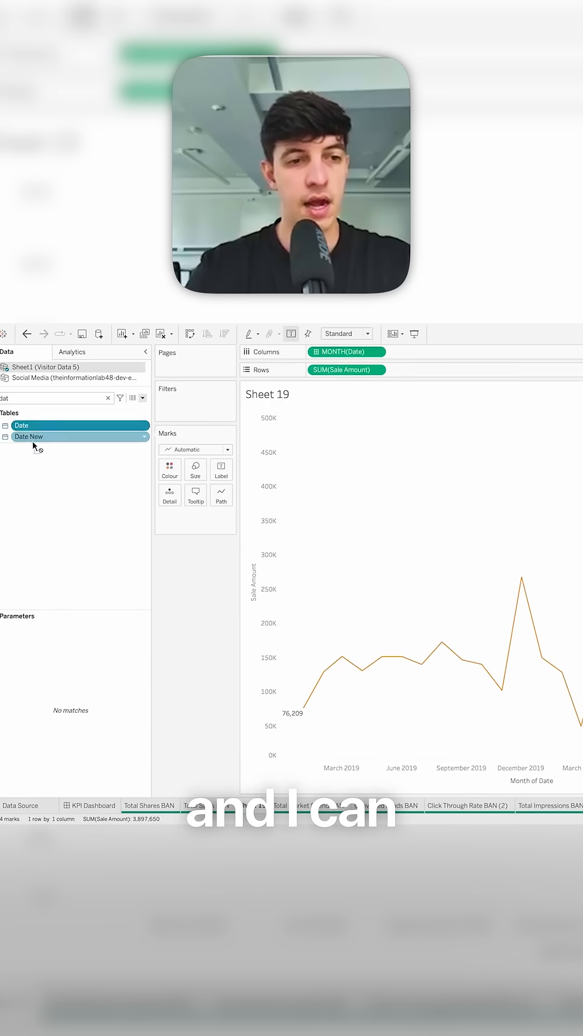
Filter Sheet 19 on YEAR(Date), keeping both 2019 and 2020
left_click_drag(21, 425, 195, 407)
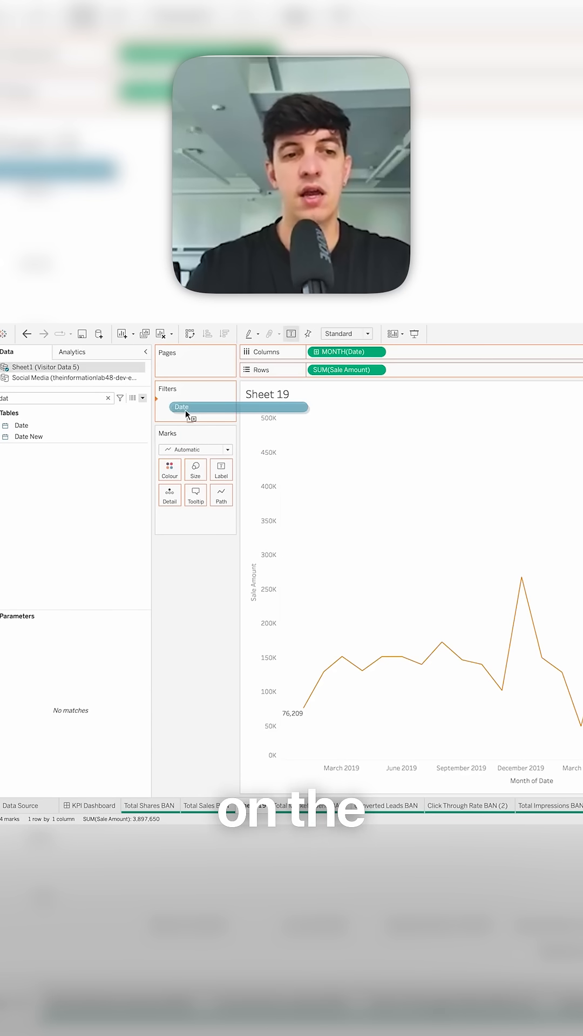
left_click(195, 407)
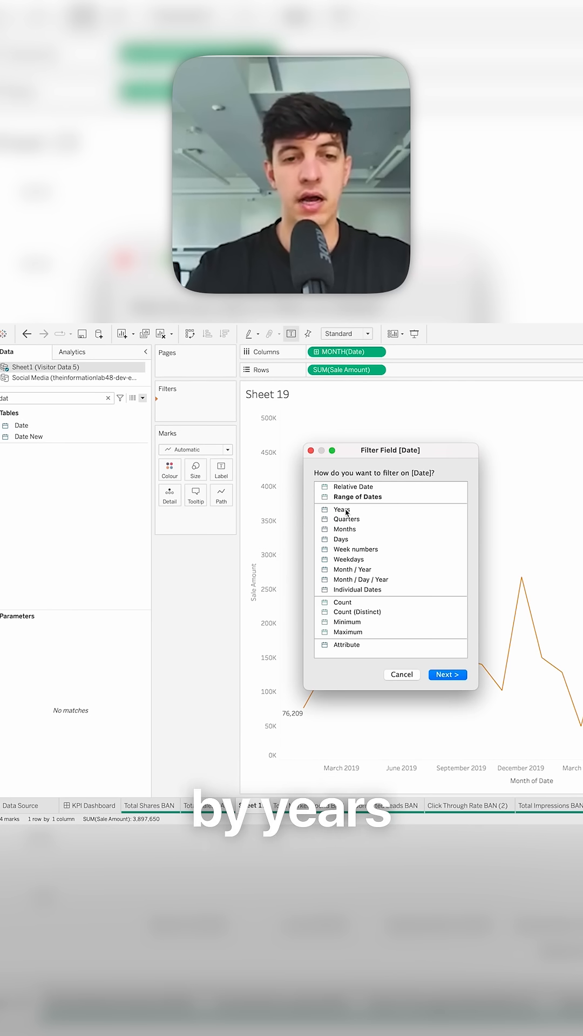
left_click(446, 674)
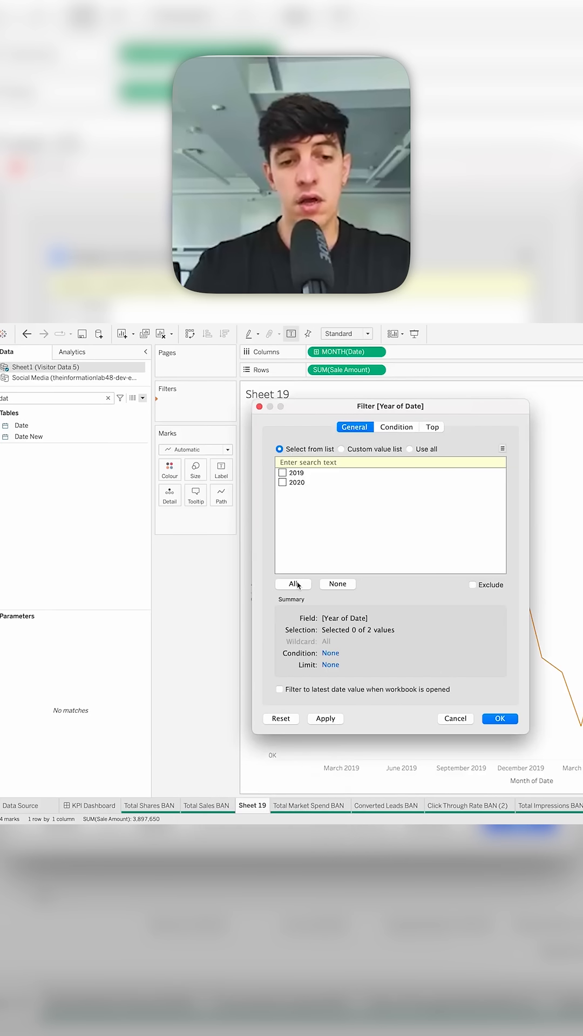
left_click(292, 584)
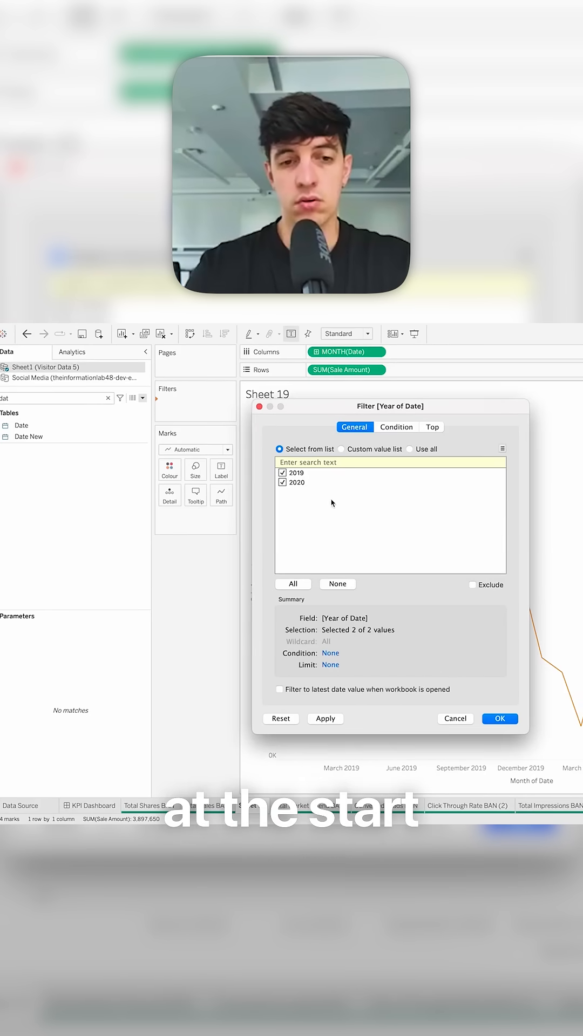
left_click(498, 718)
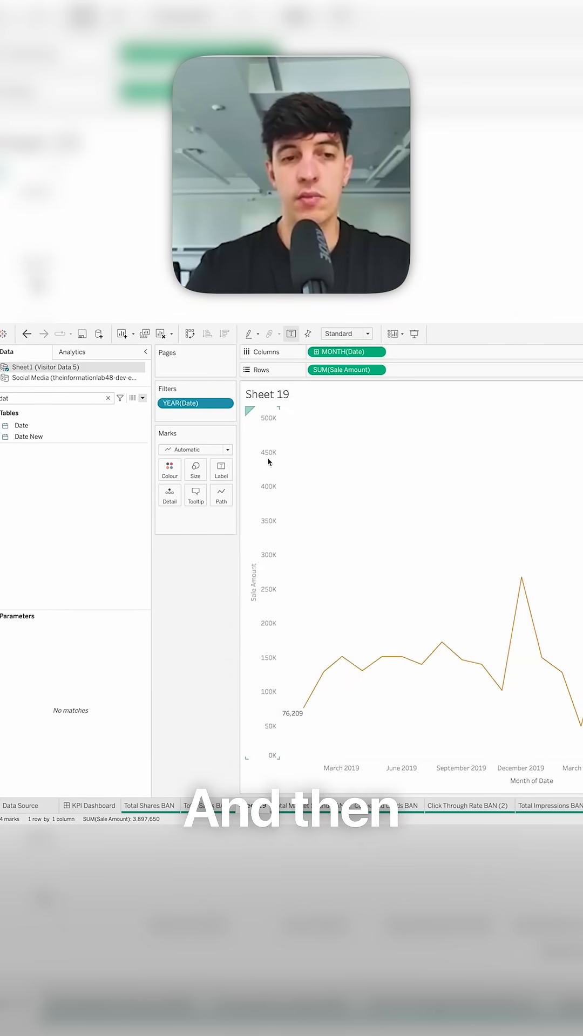
left_click(228, 403)
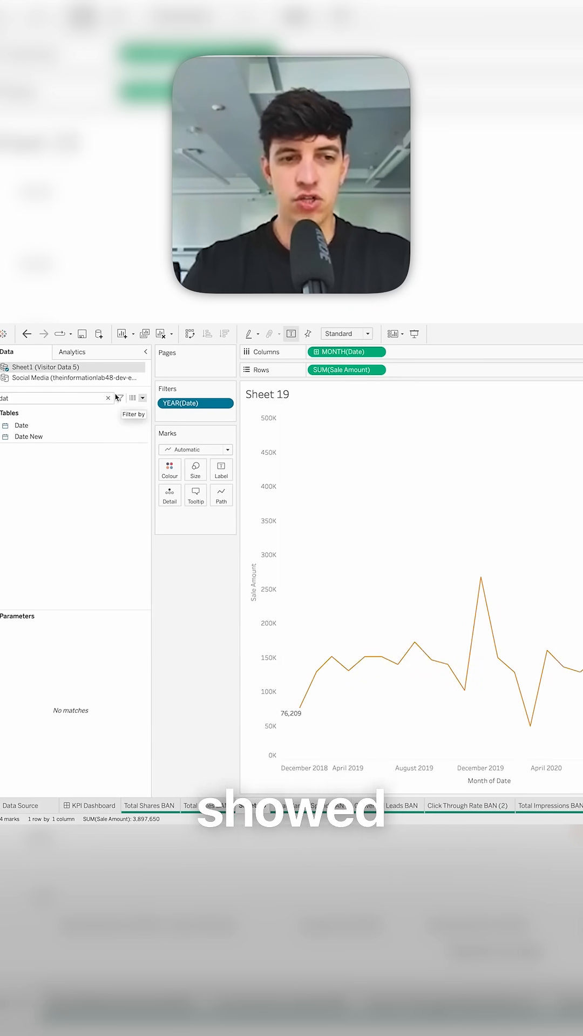
Clear the Data pane search and select the Converted Total BAN field
left_click(108, 398)
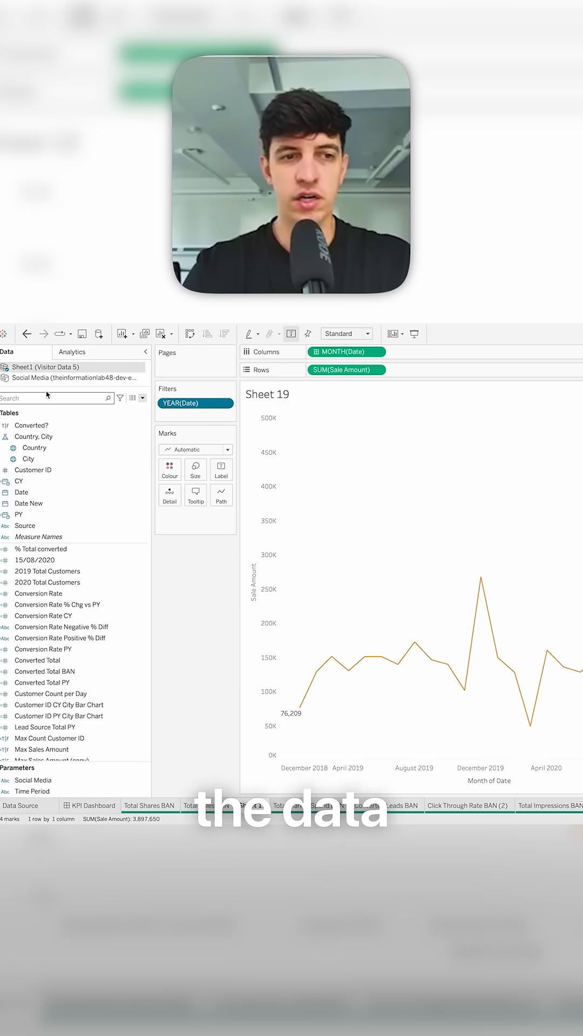
left_click(45, 671)
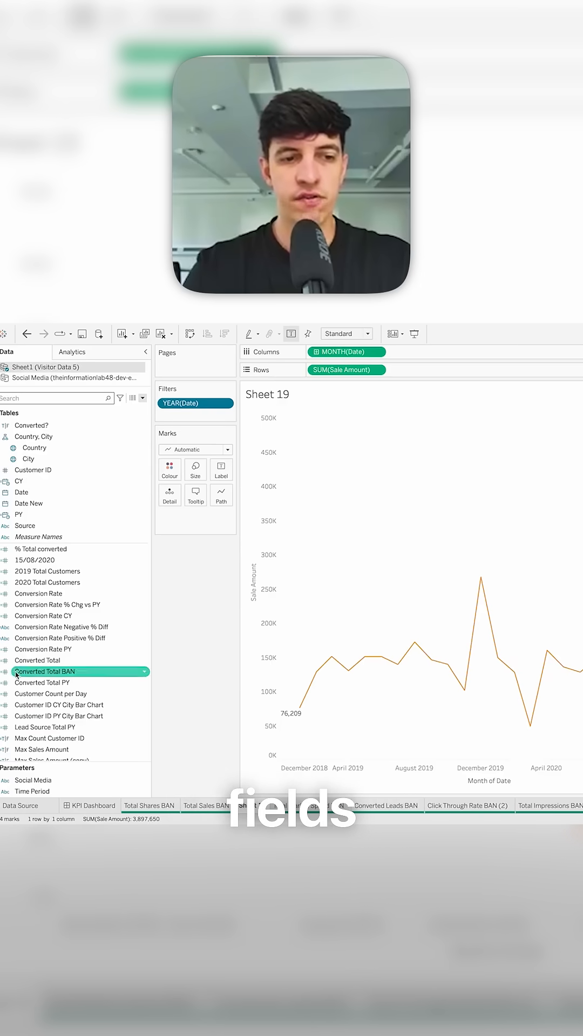